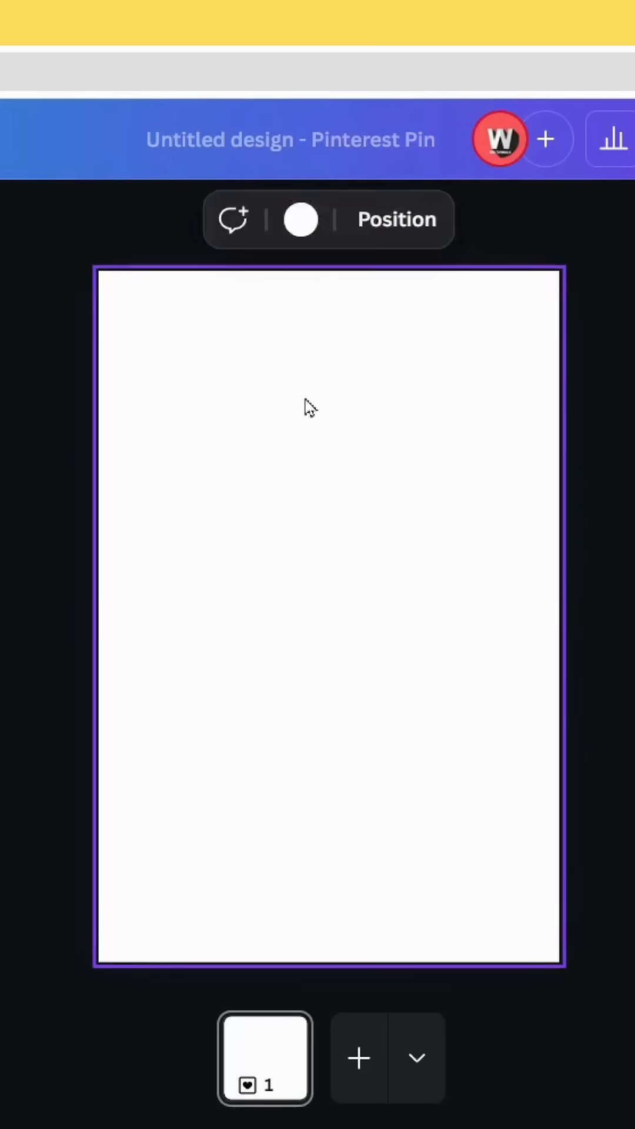
mouse_move(300, 219)
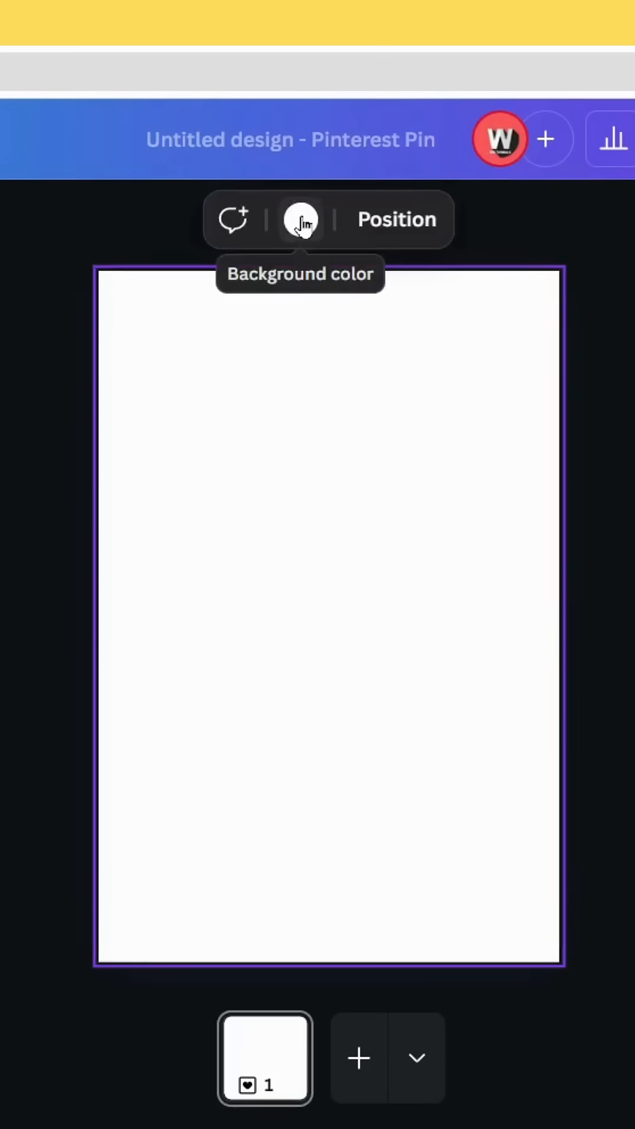
- Set the Pinterest pin's page background to the solid Black colour
left_click(299, 220)
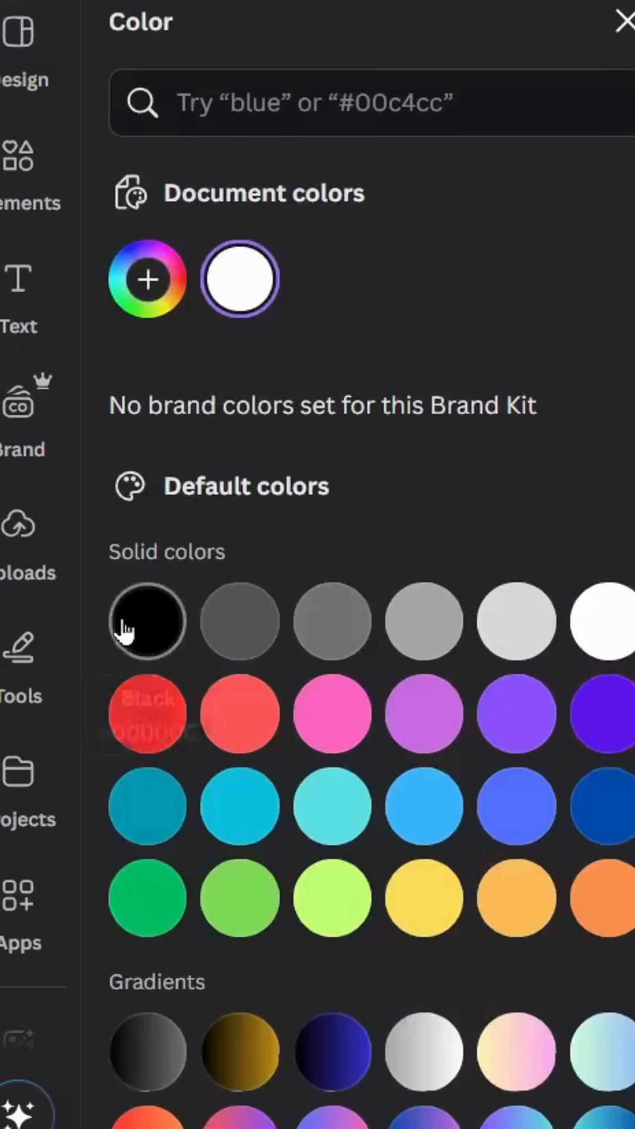
left_click(147, 620)
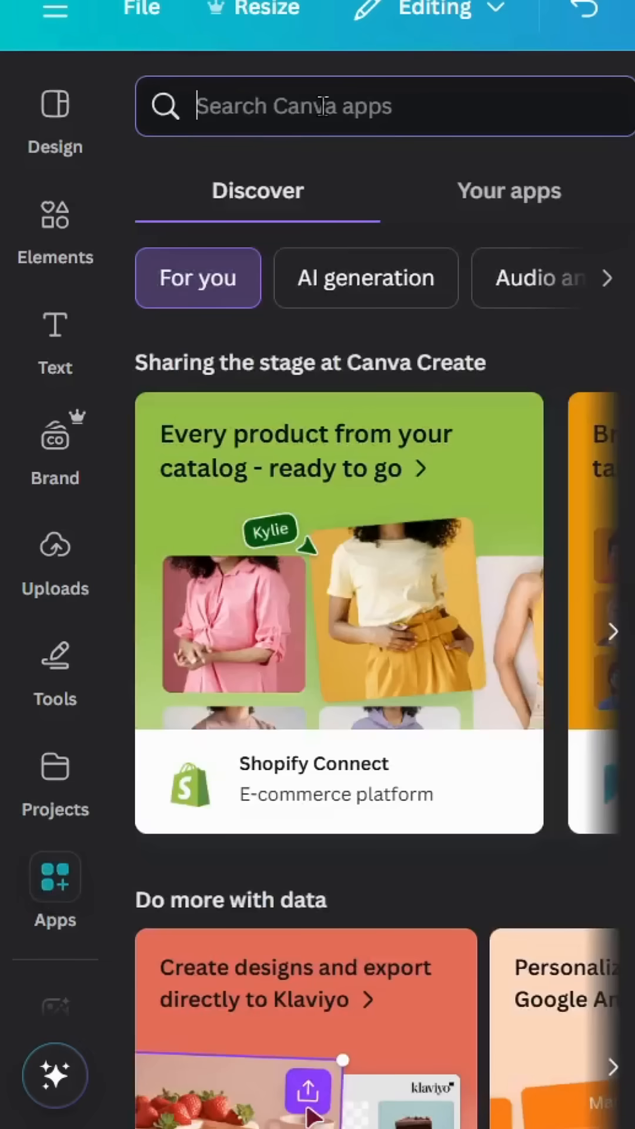
- Use the TypeCraft app to add white stylised 'TREND' lettering to the pin
type("typecraft")
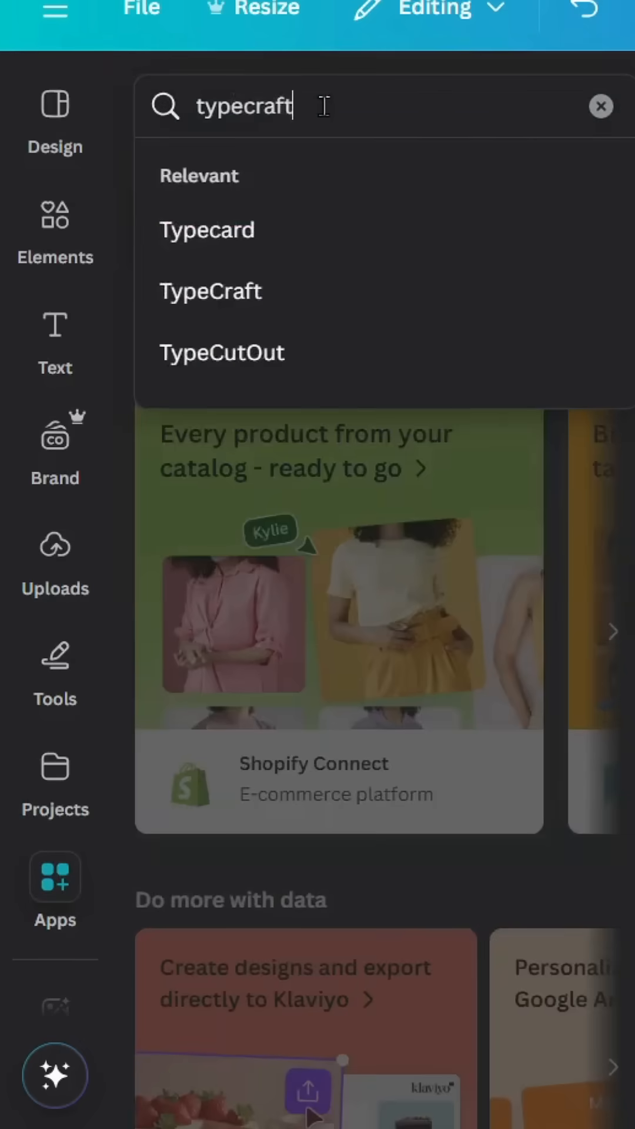
left_click(210, 291)
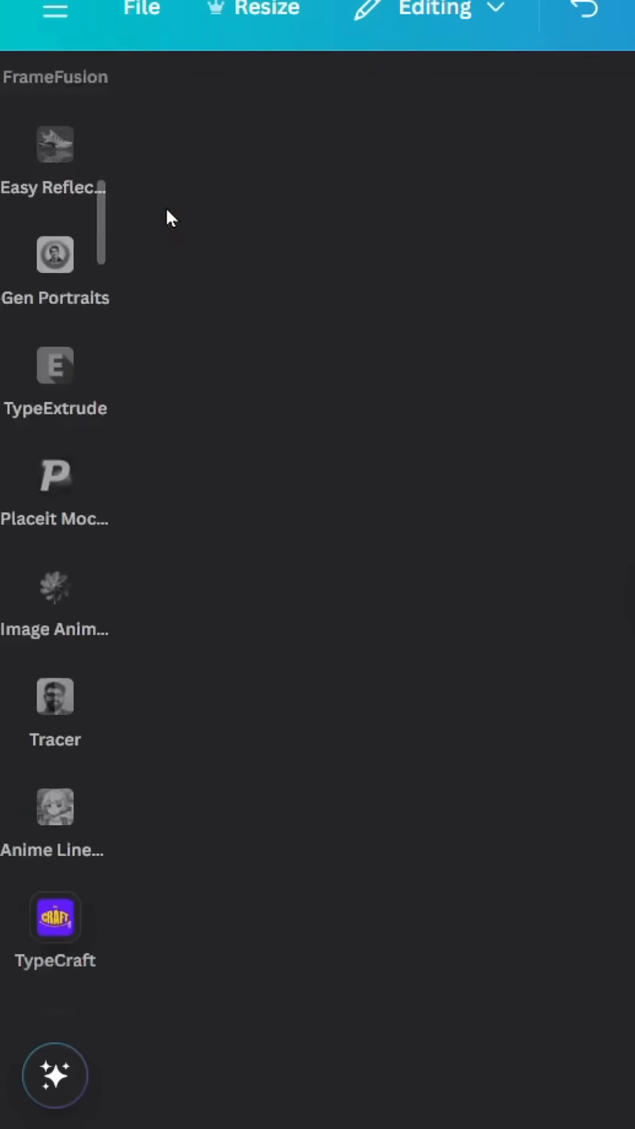
left_click(55, 916)
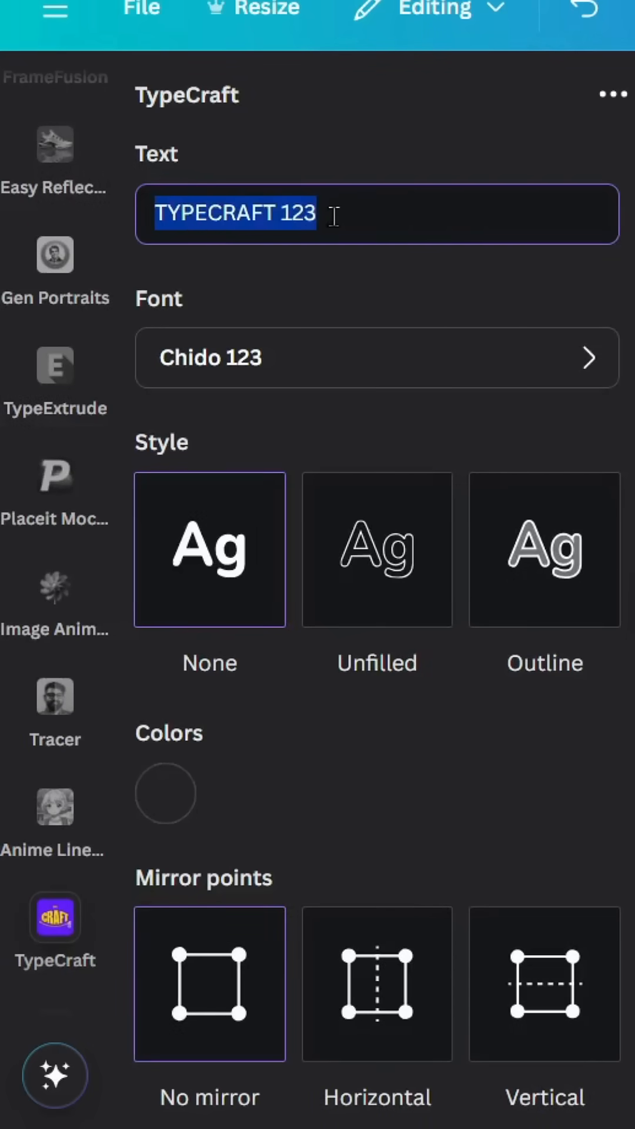
type("TREND")
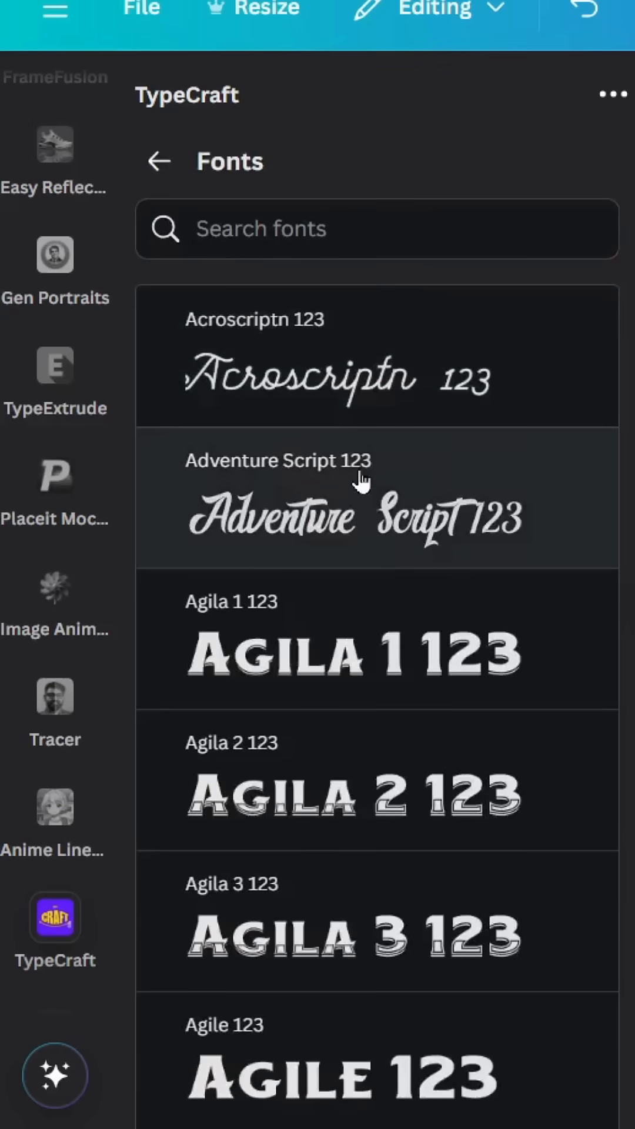
scroll("down", 3)
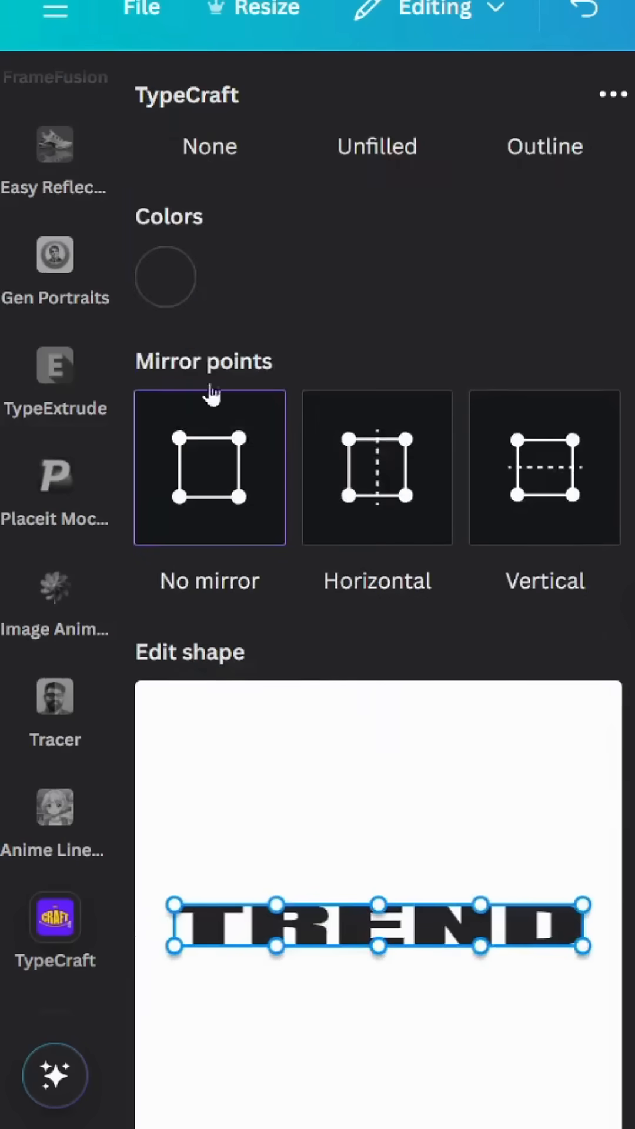
left_click(166, 276)
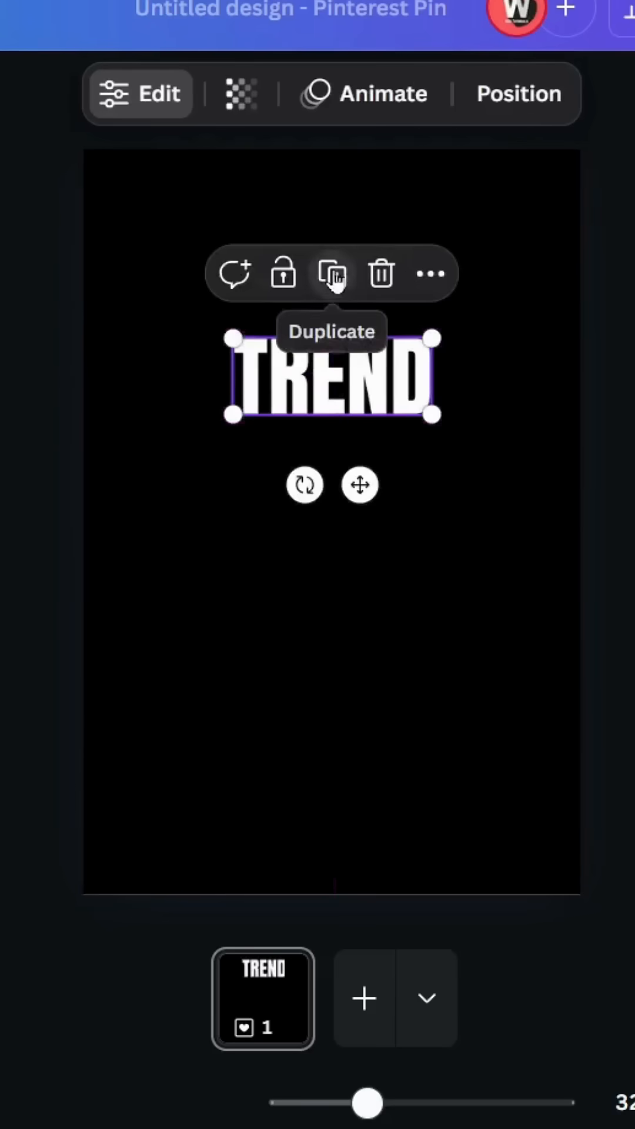
- Duplicate the TREND lettering element
left_click(331, 274)
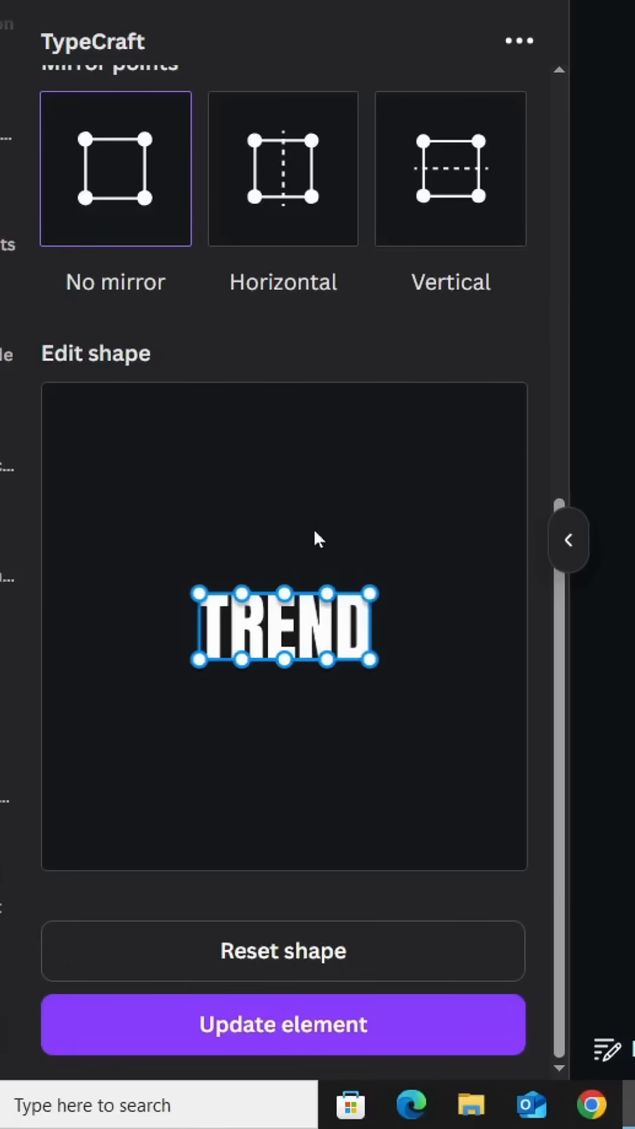
mouse_move(132, 396)
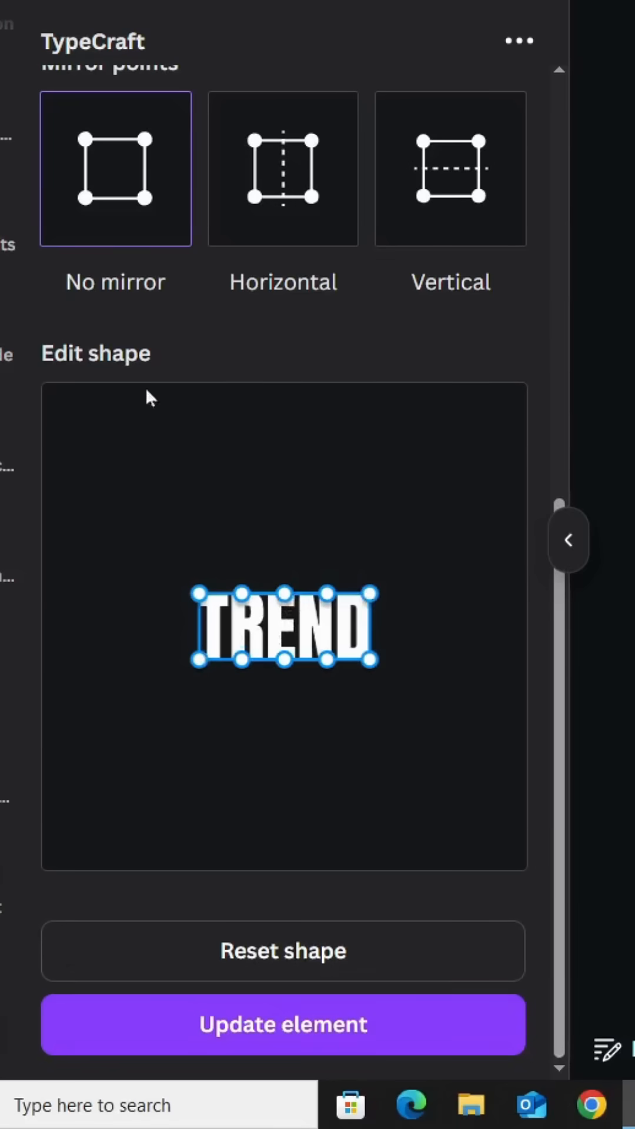
- Taper TREND into a trapezoid: stretch top corners outward symmetrically, then lift the middle flat
left_click(283, 171)
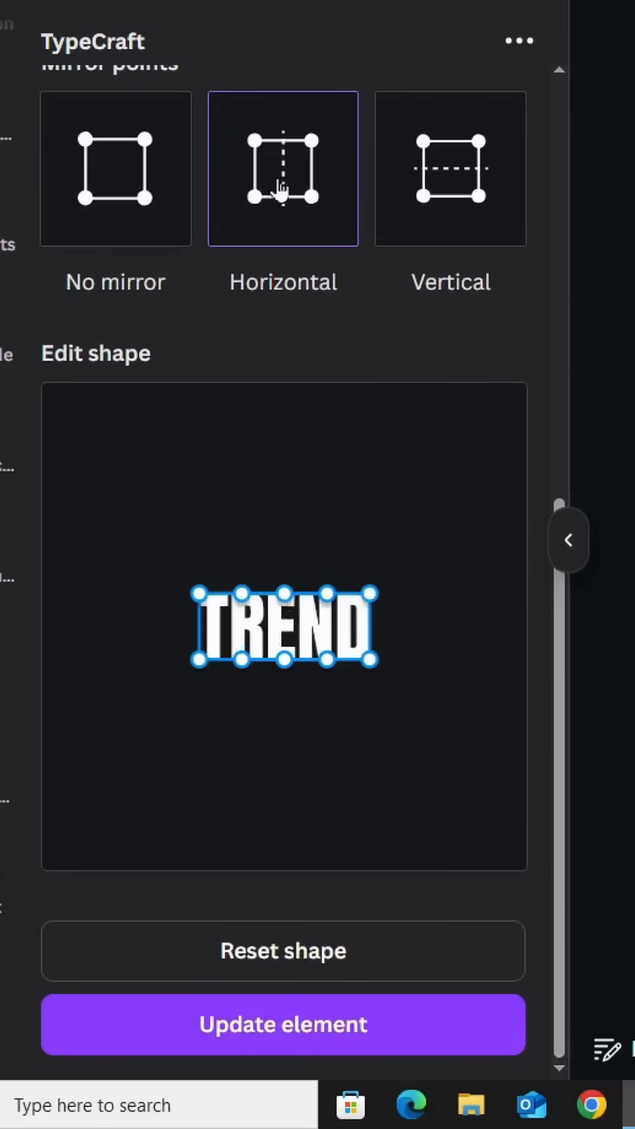
mouse_move(203, 618)
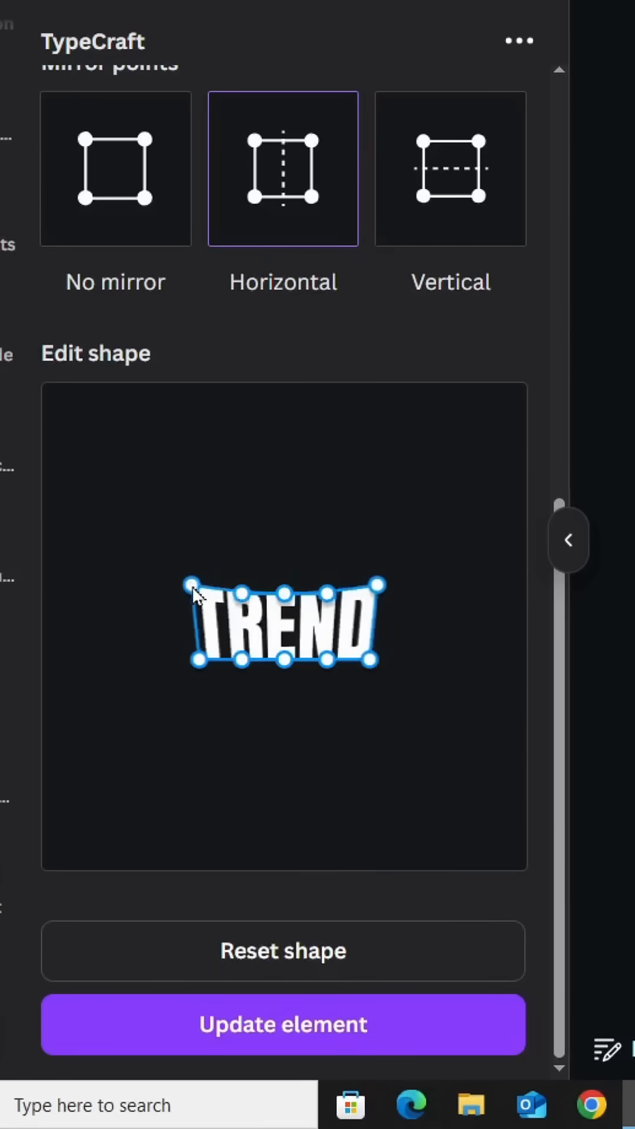
left_click_drag(193, 596, 135, 501)
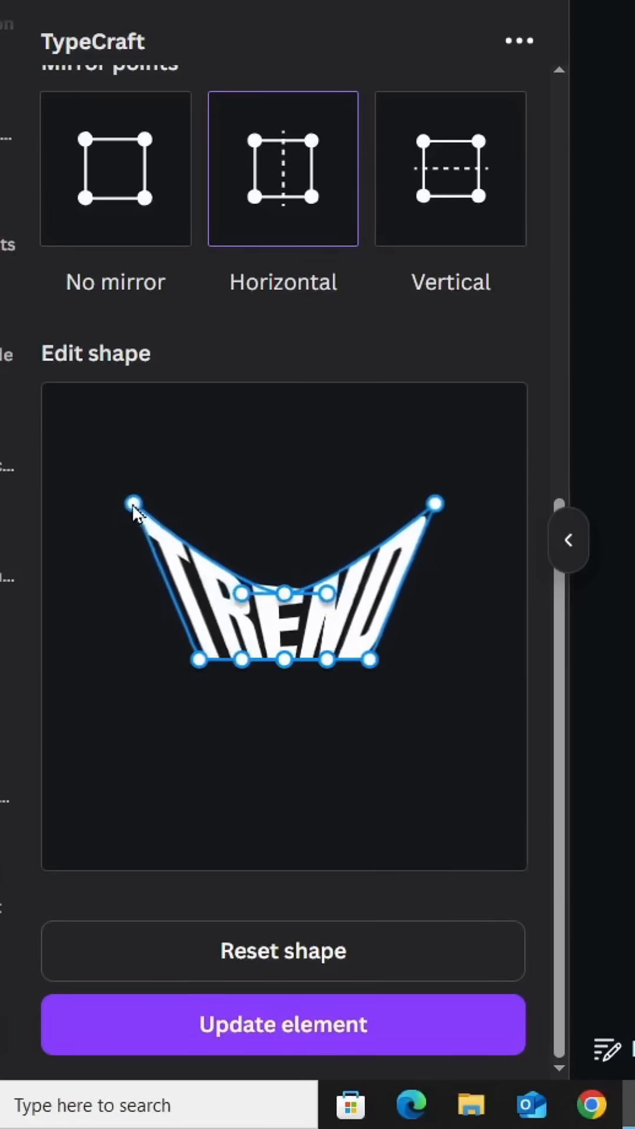
left_click_drag(135, 502, 98, 476)
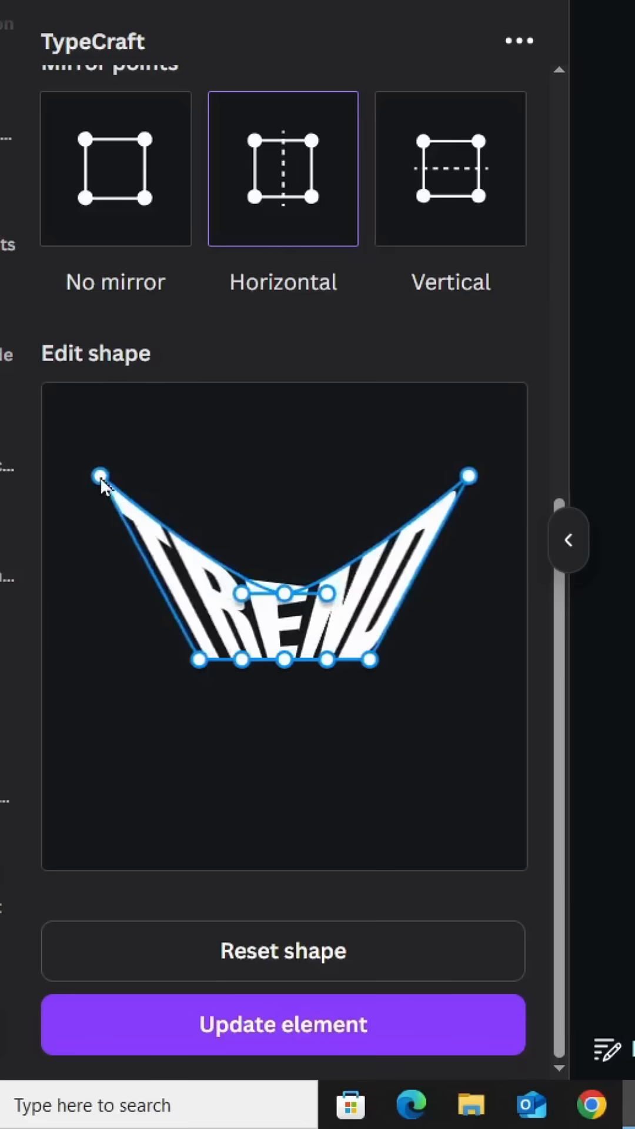
left_click_drag(99, 478, 76, 469)
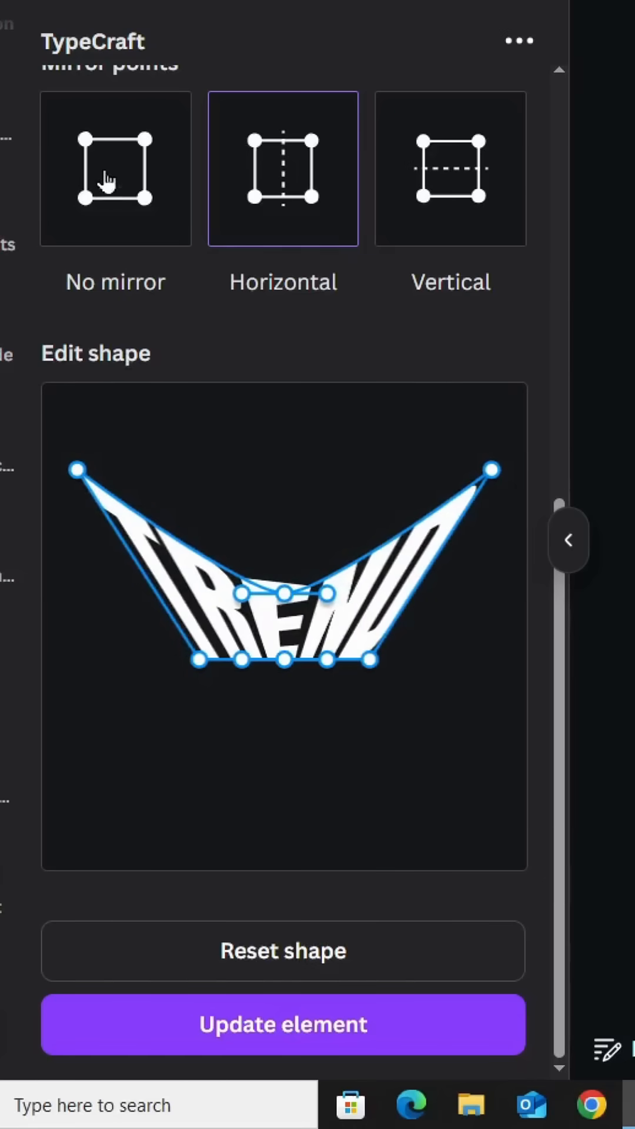
left_click(114, 171)
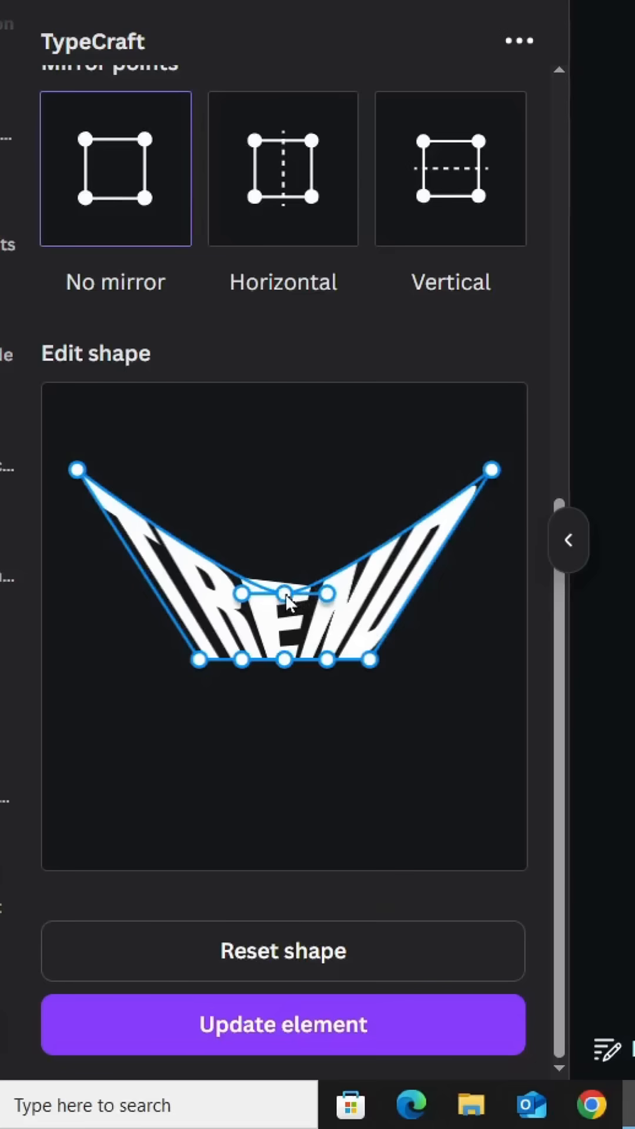
left_click_drag(288, 598, 285, 569)
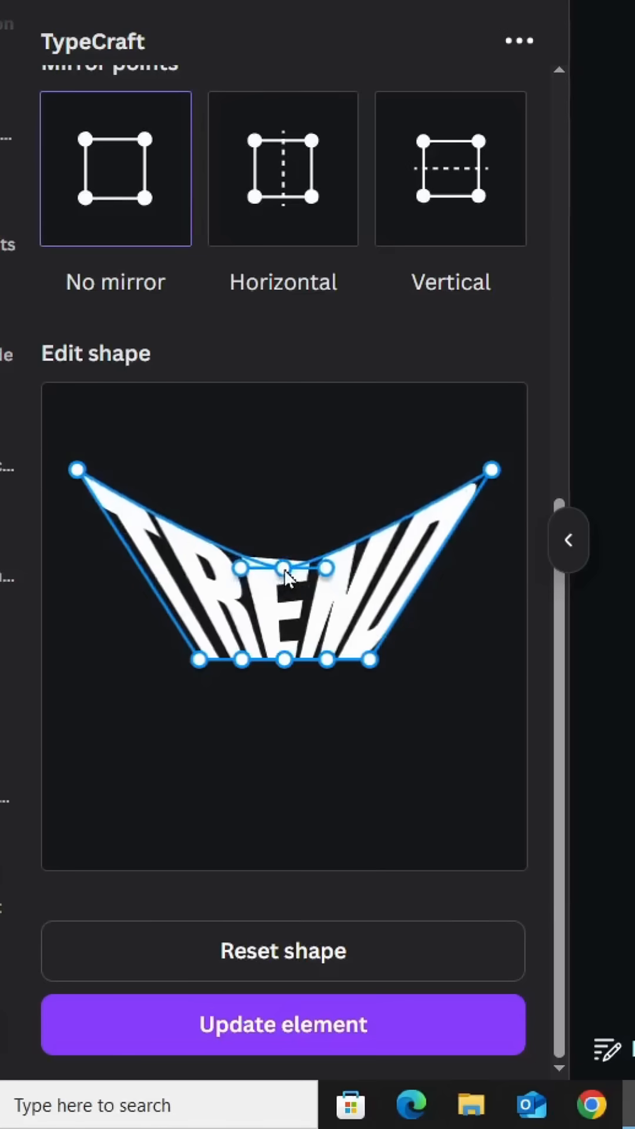
left_click_drag(283, 568, 283, 477)
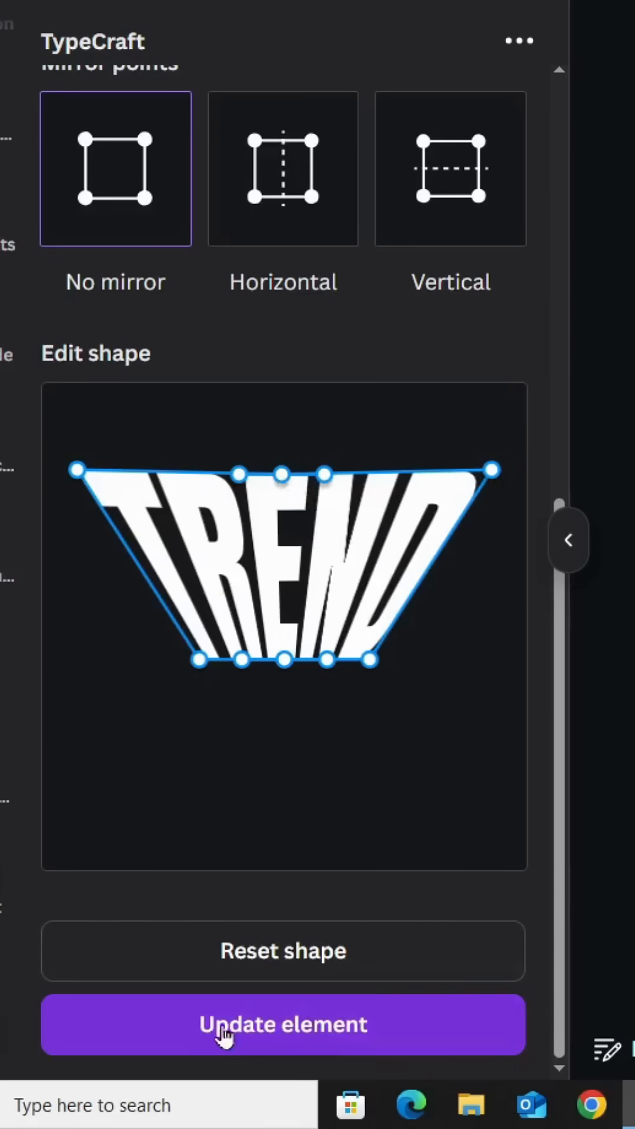
mouse_move(339, 1032)
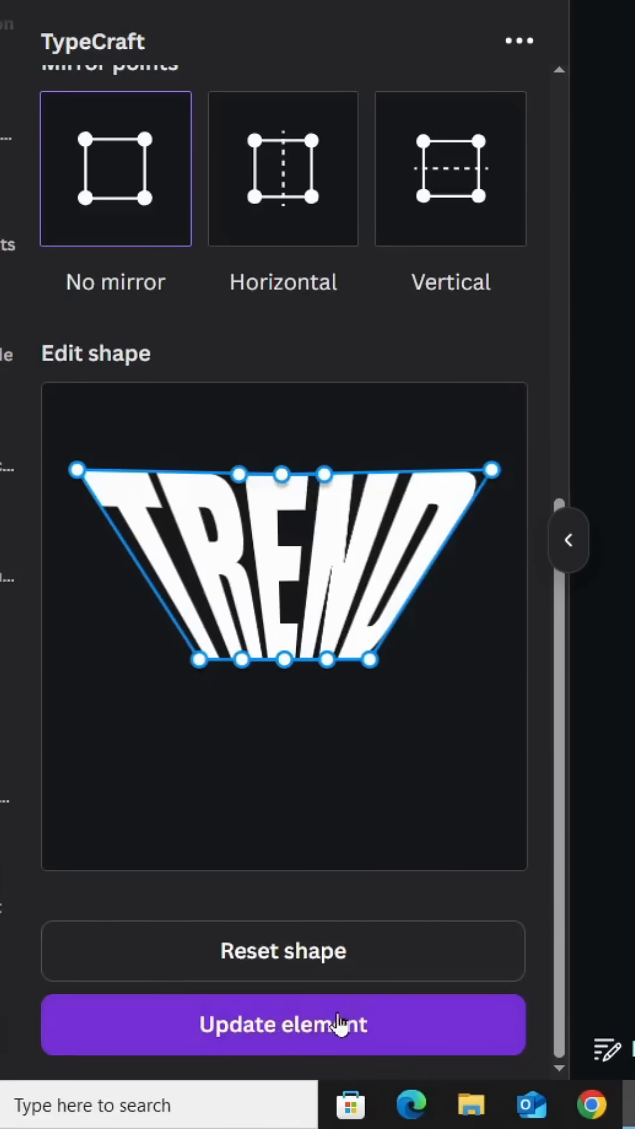
- Update the warped TREND element, copy it to a new page 2, and open Share
left_click(283, 1024)
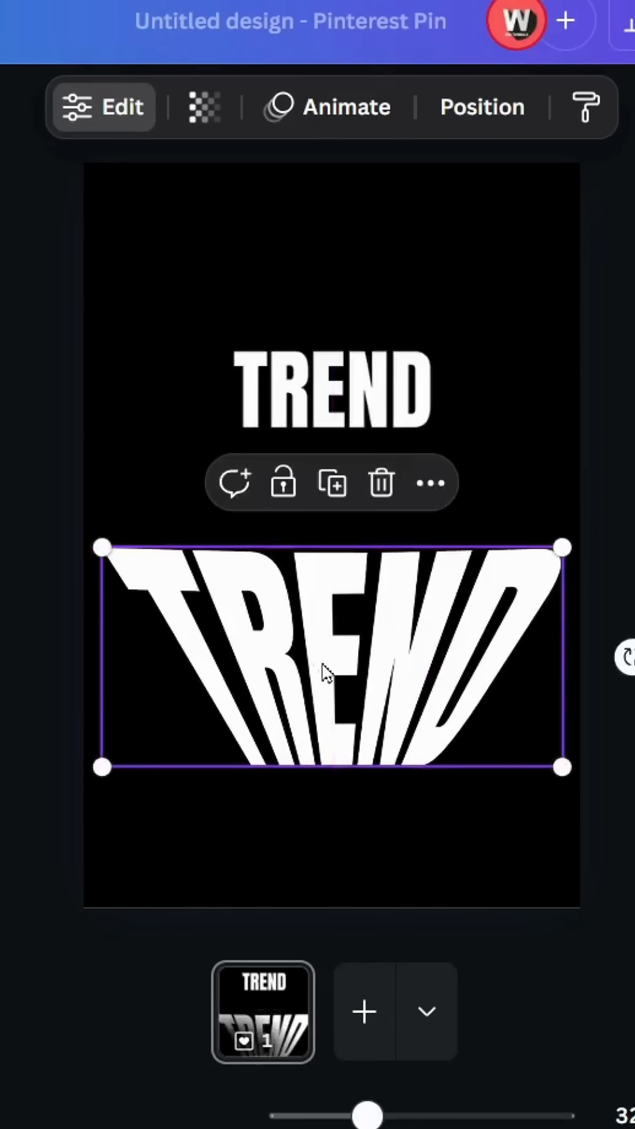
right_click(325, 671)
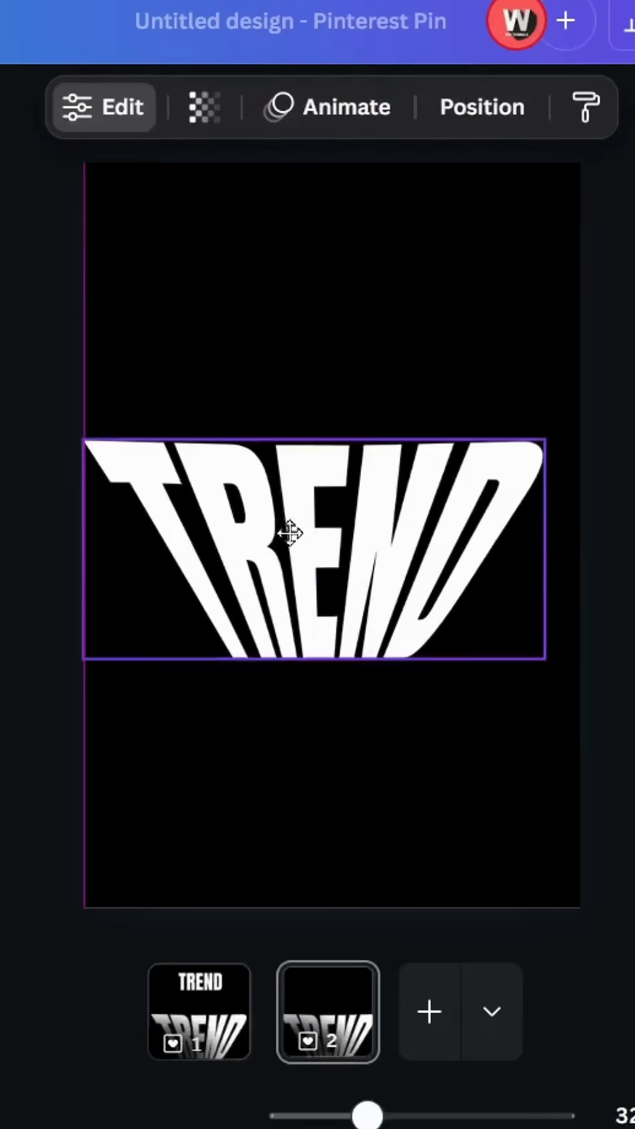
left_click(549, 52)
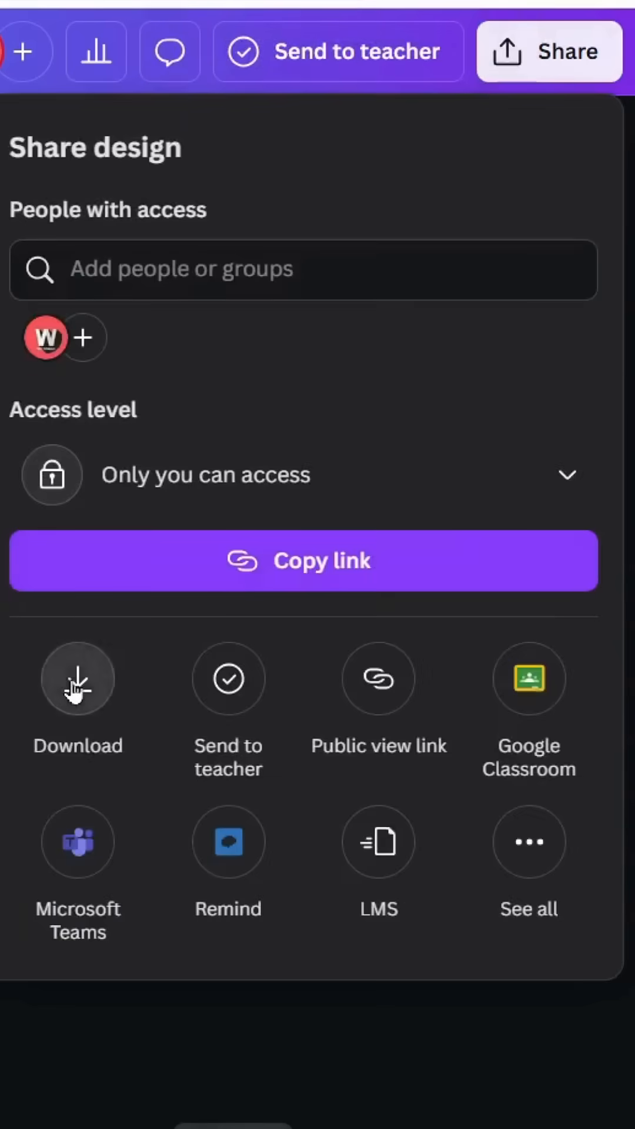
- Download only page 2 as a PNG with transparent background
left_click(77, 679)
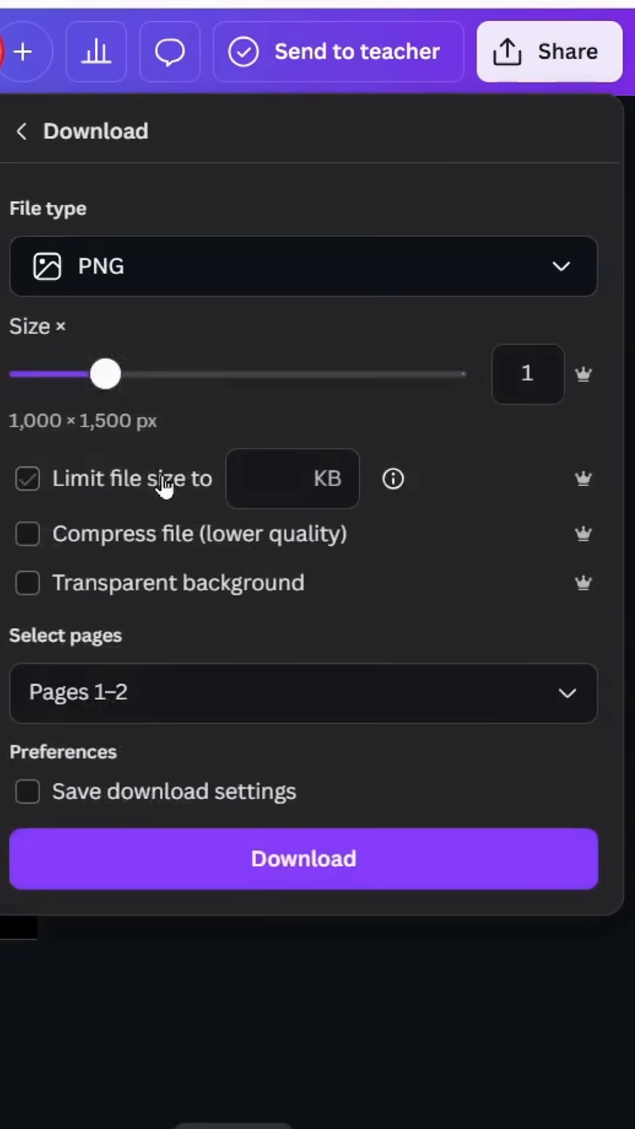
left_click(303, 691)
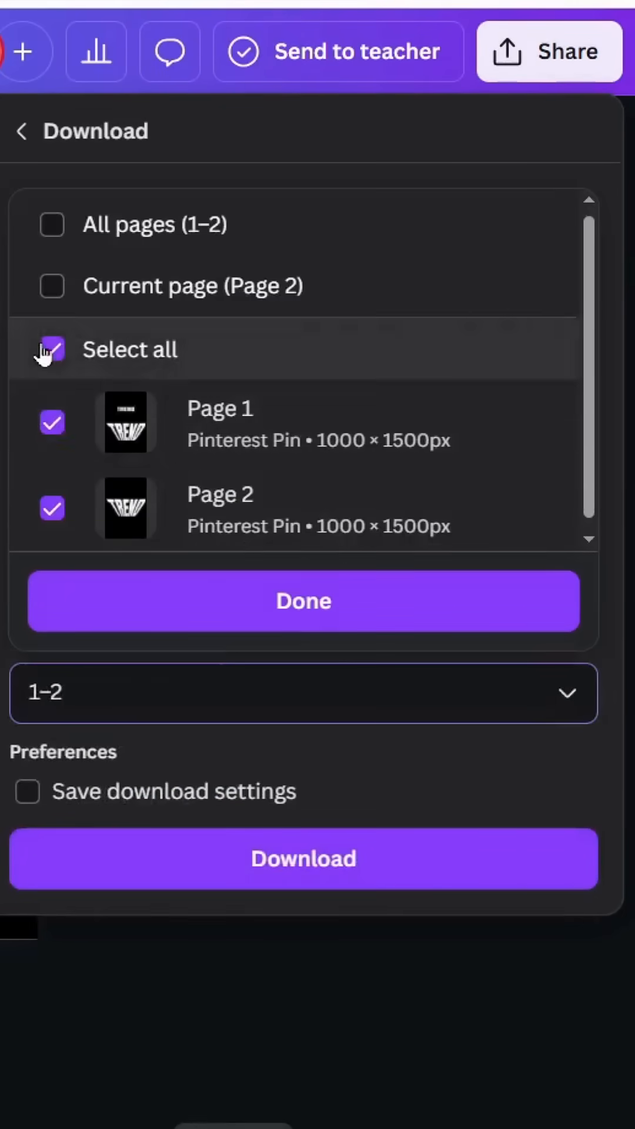
left_click(302, 600)
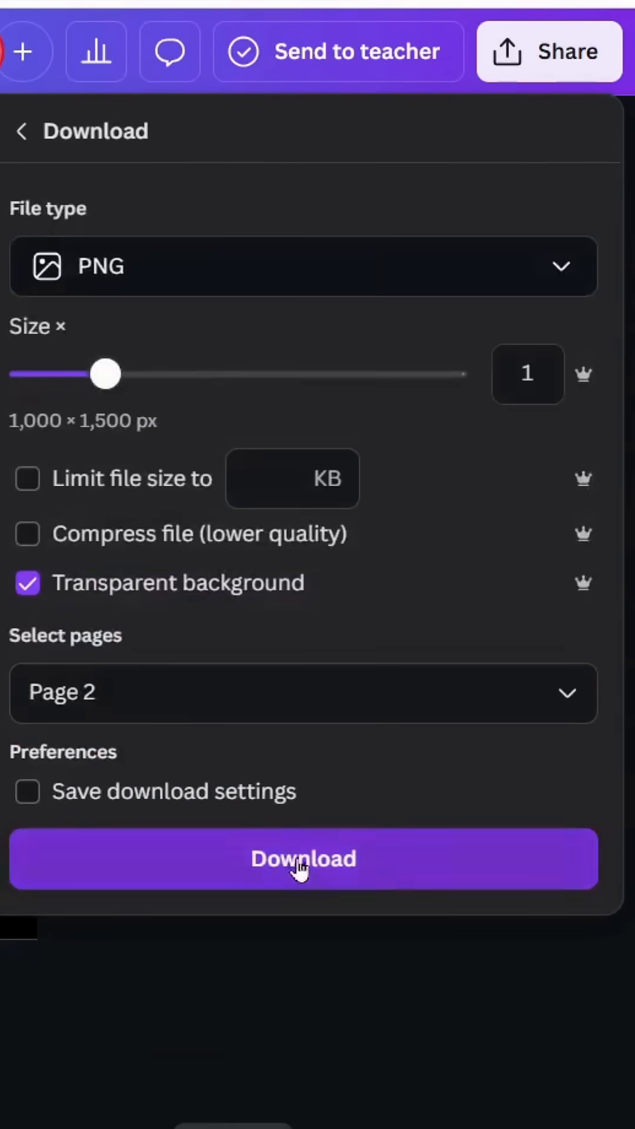
left_click(303, 859)
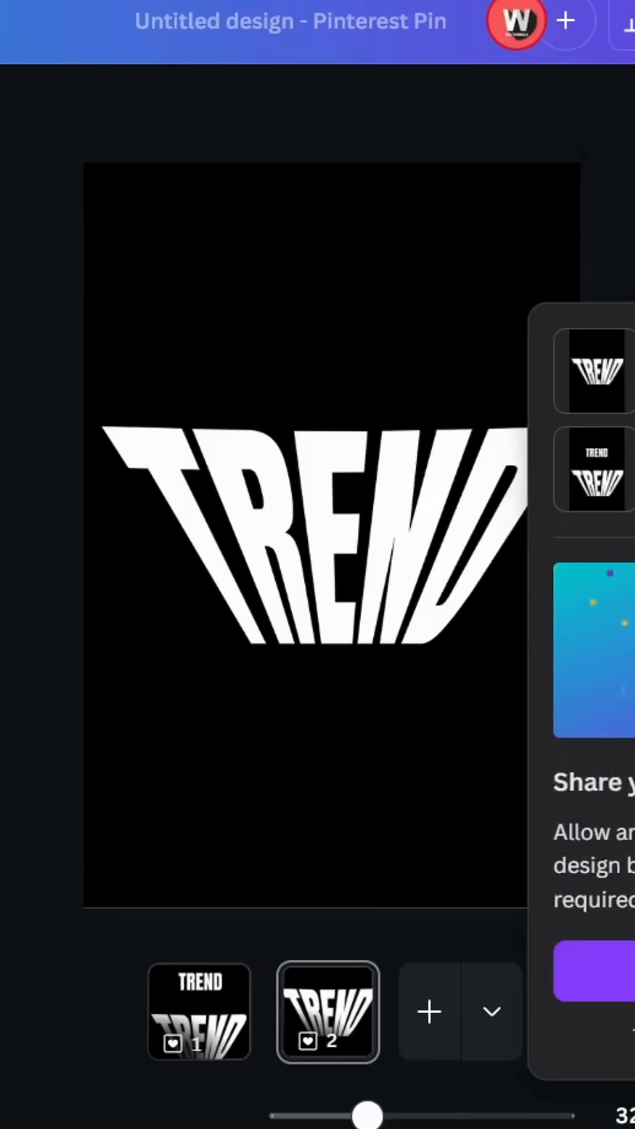
left_click(200, 1012)
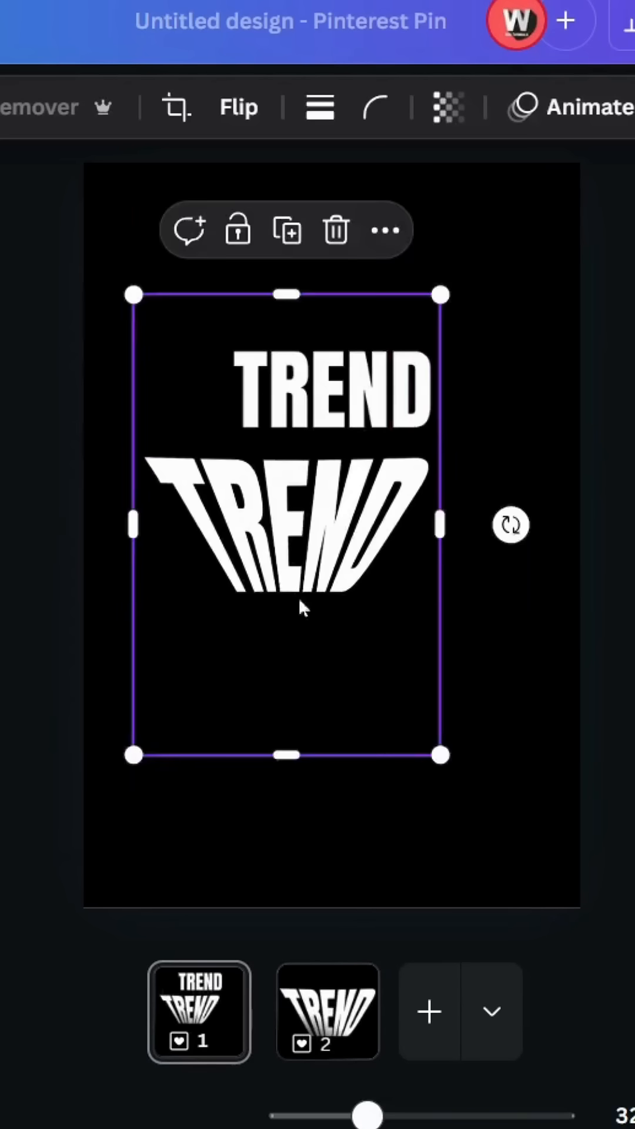
- Rotate the warped TREND image 180°, flip it horizontally, and enlarge it beneath the headline
left_click_drag(510, 525, 359, 744)
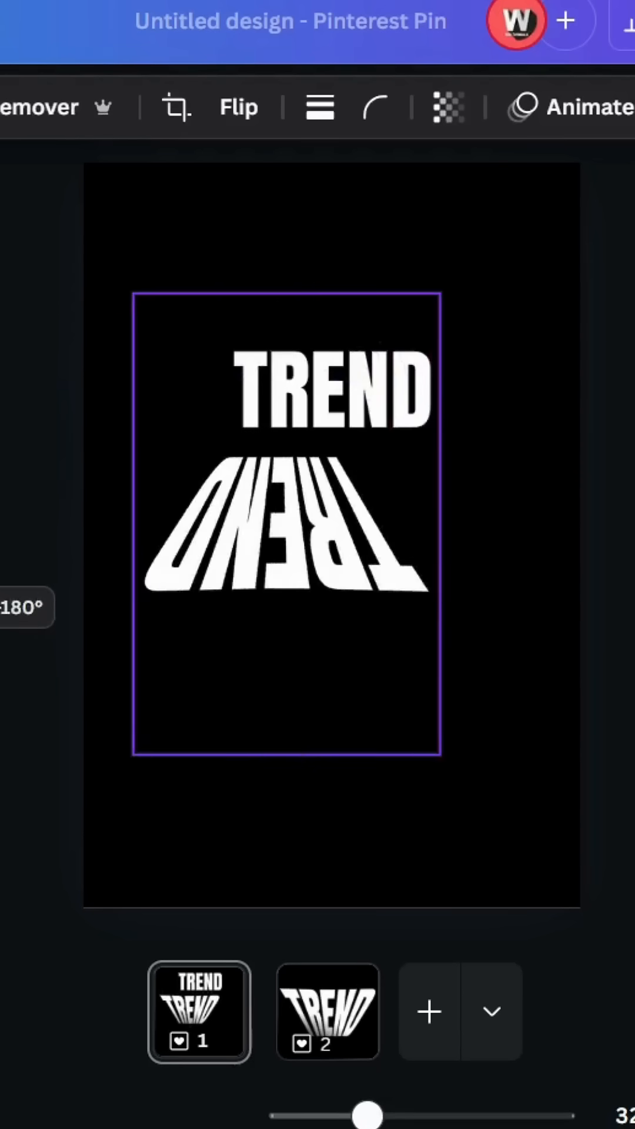
left_click(238, 107)
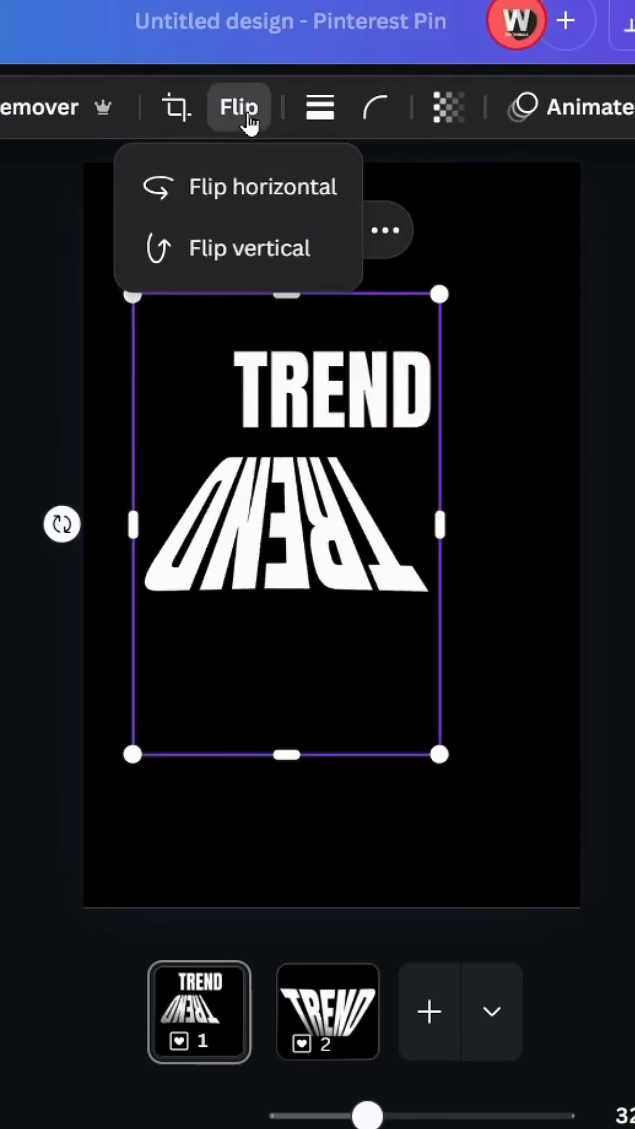
left_click(263, 186)
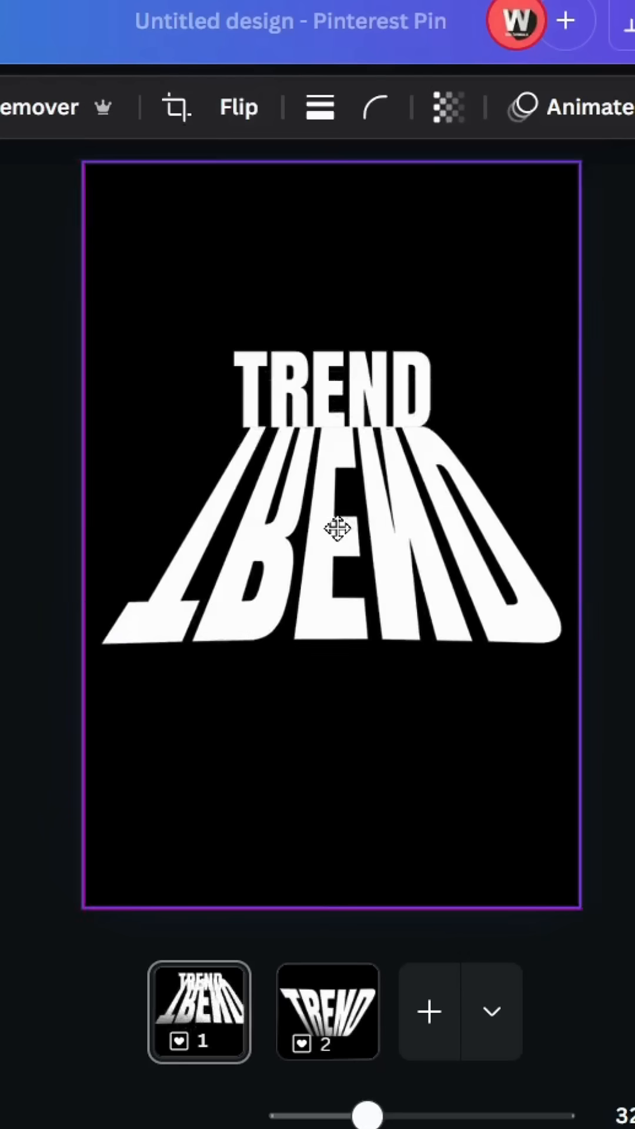
left_click(334, 532)
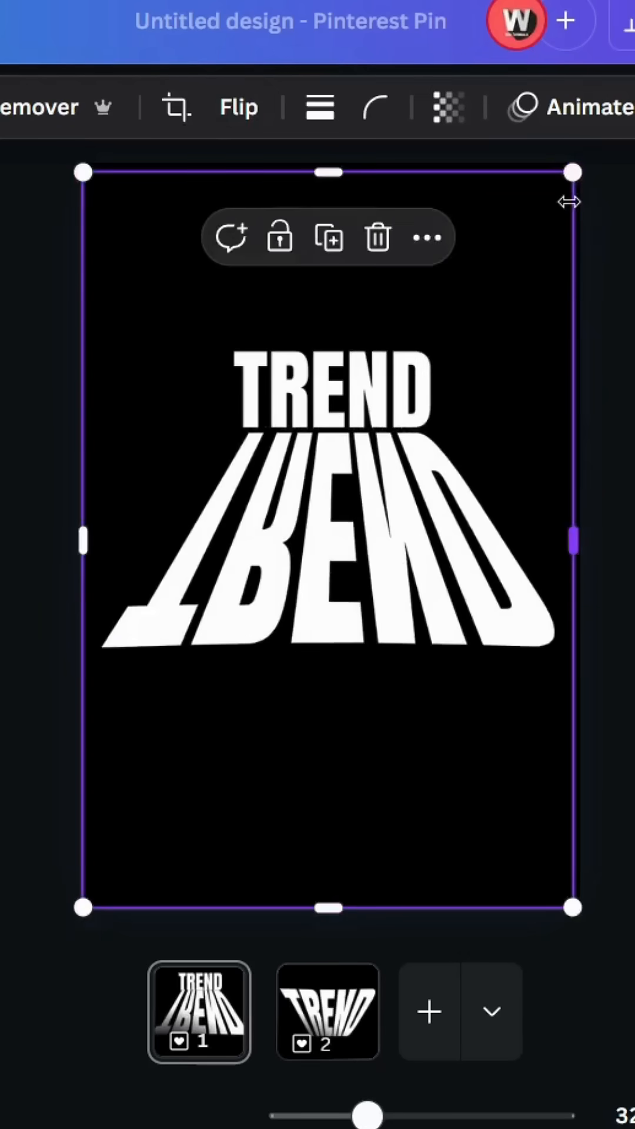
left_click(327, 786)
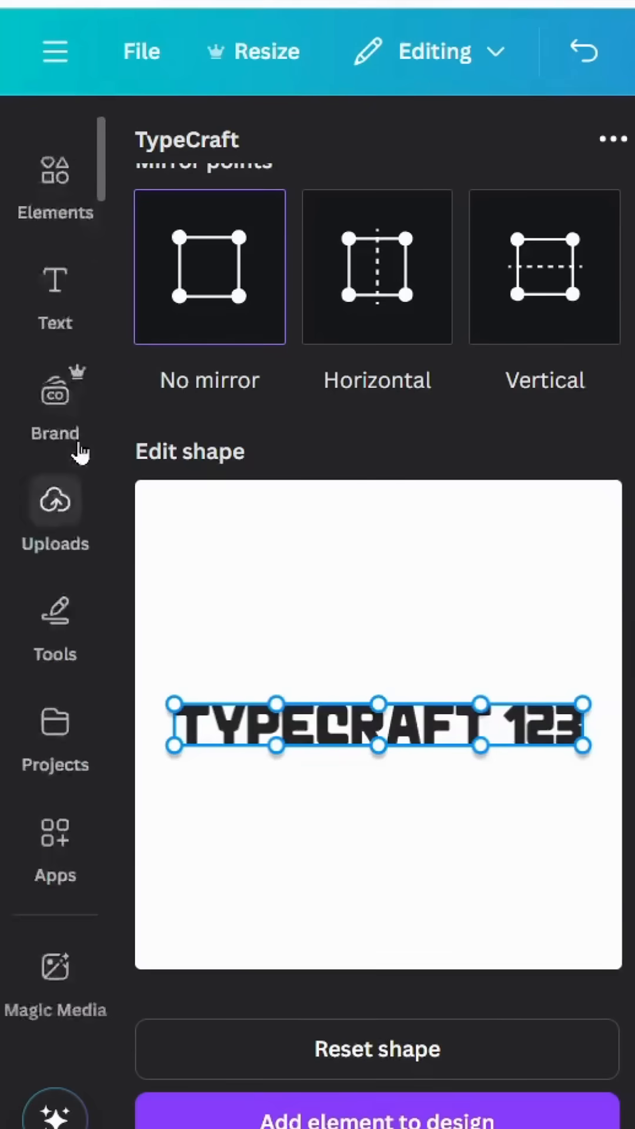
- Search Elements for 'GRADIENT black' and add a black gradient over the reflection
left_click(54, 174)
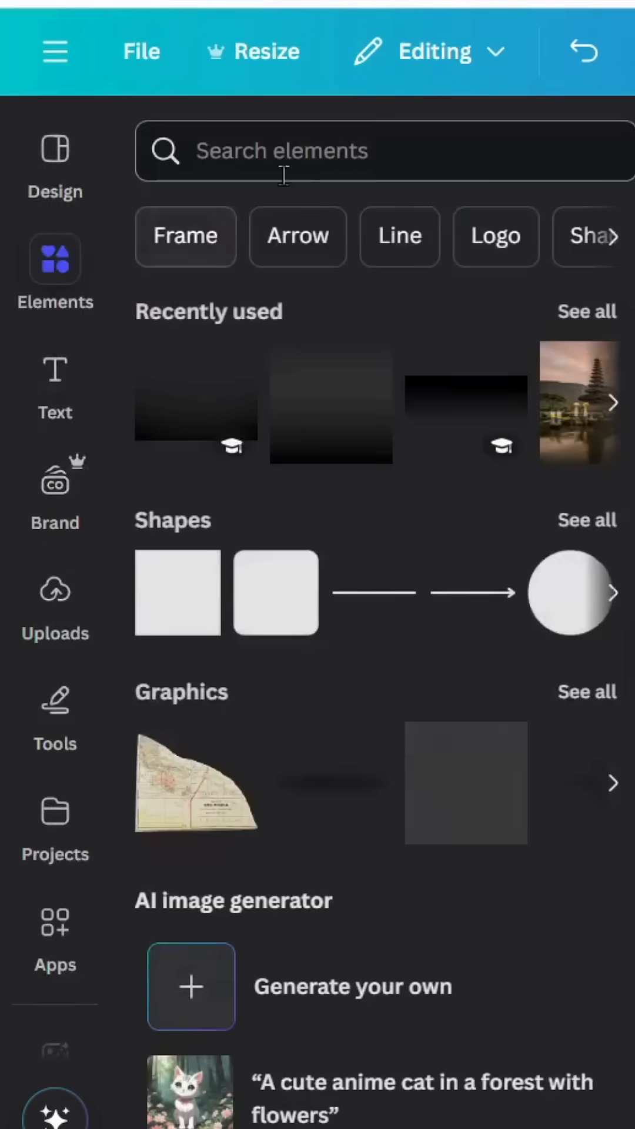
type("GRADIENT black")
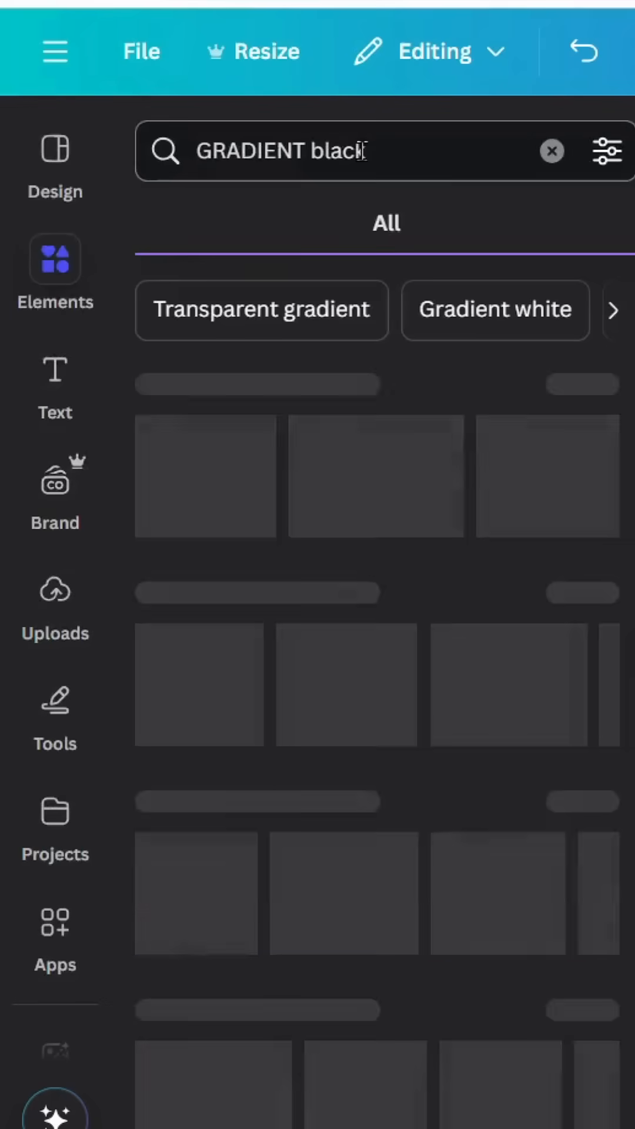
left_click(245, 223)
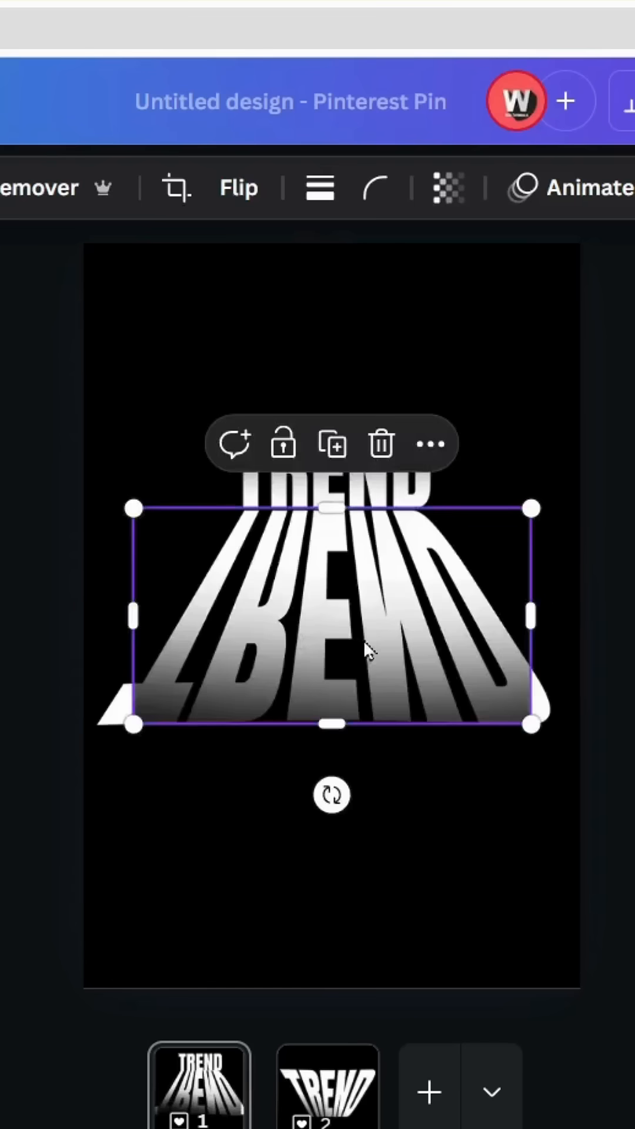
- Widen the black gradient out to the page edges and reselect it
left_click_drag(531, 508, 509, 536)
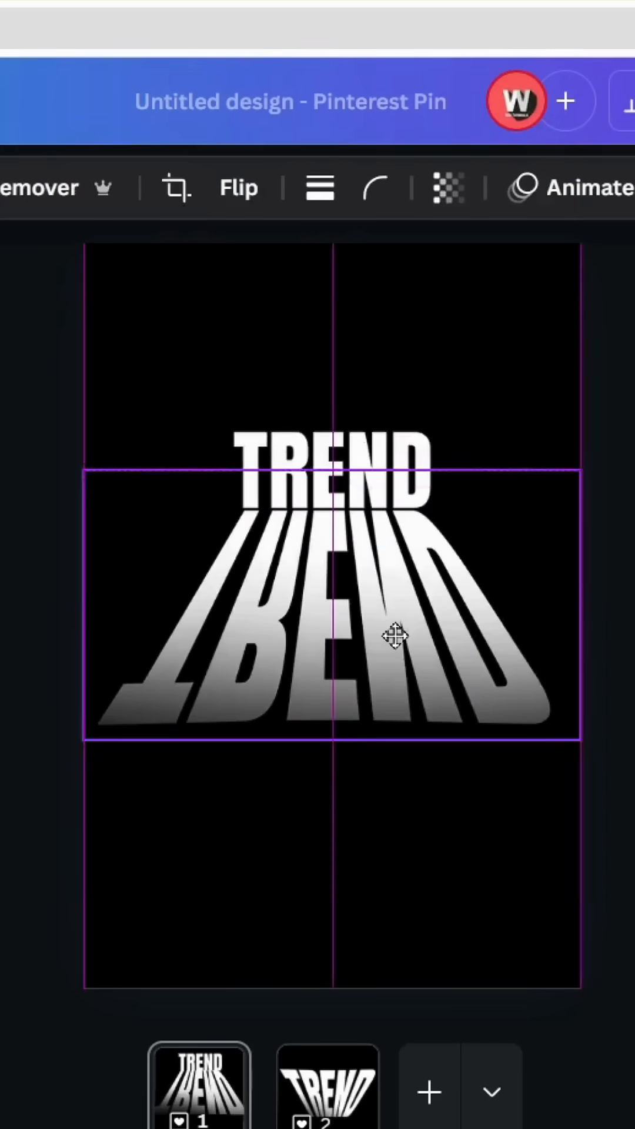
left_click(391, 638)
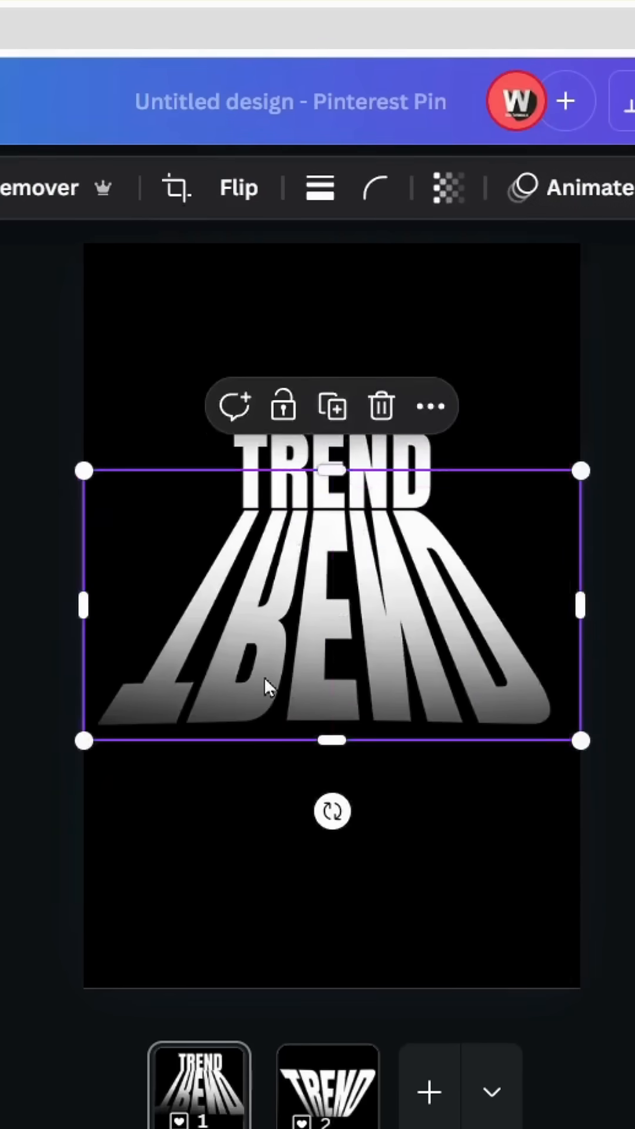